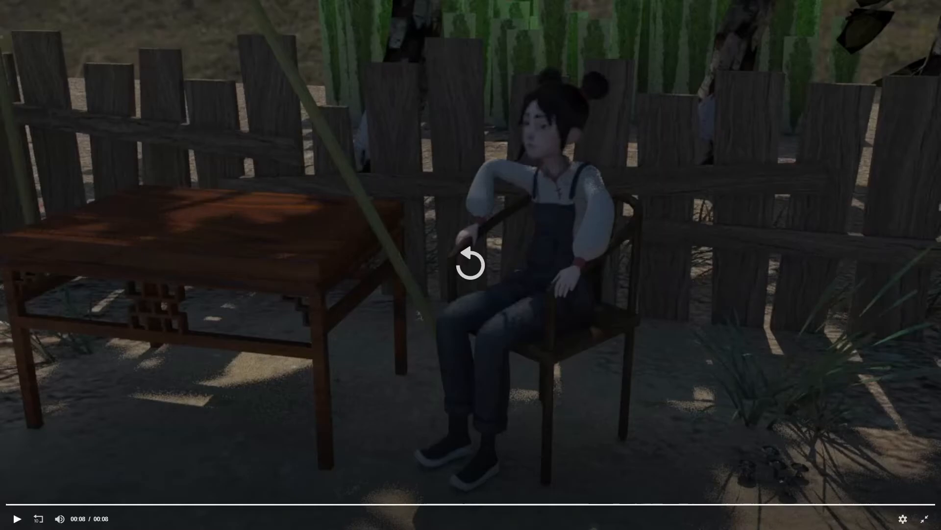
Replay the student's rendered courtyard animation from the start
click(470, 264)
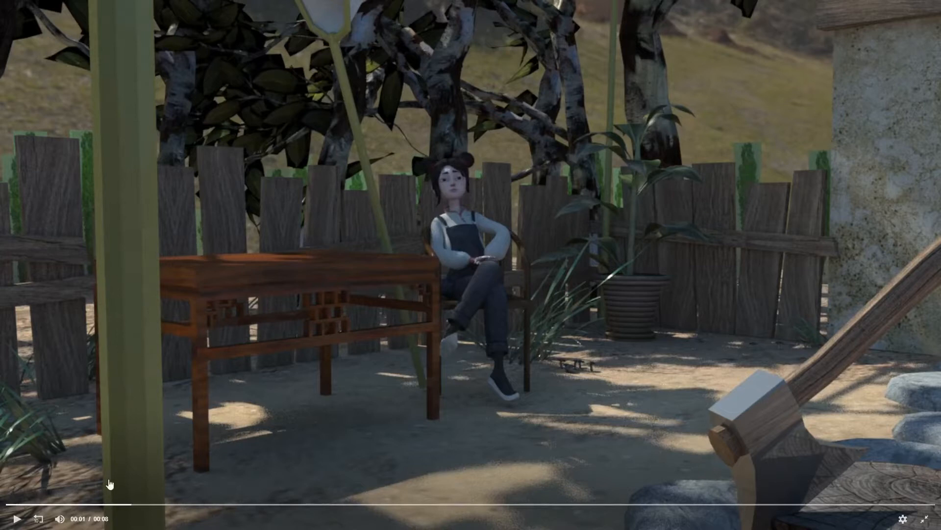
Play the courtyard animation to its final 00:08 frame of the seated girl
click(16, 518)
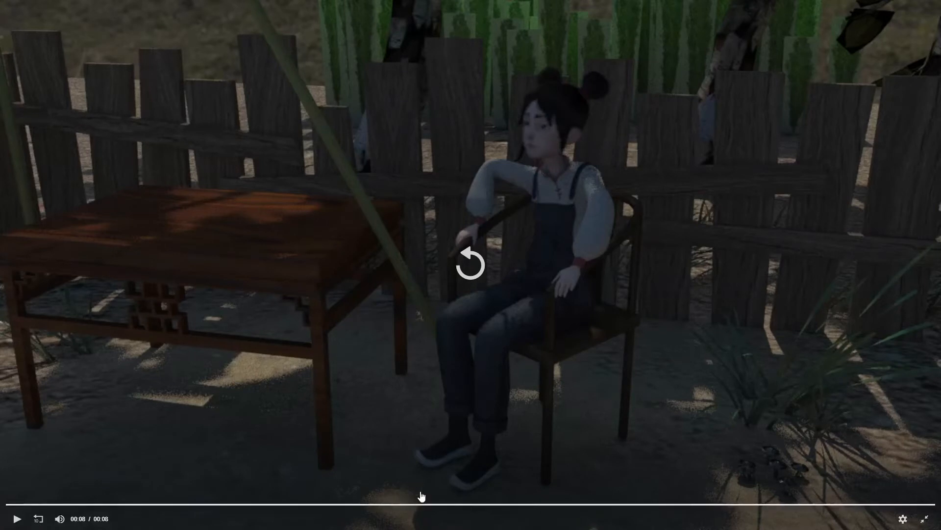
click(470, 262)
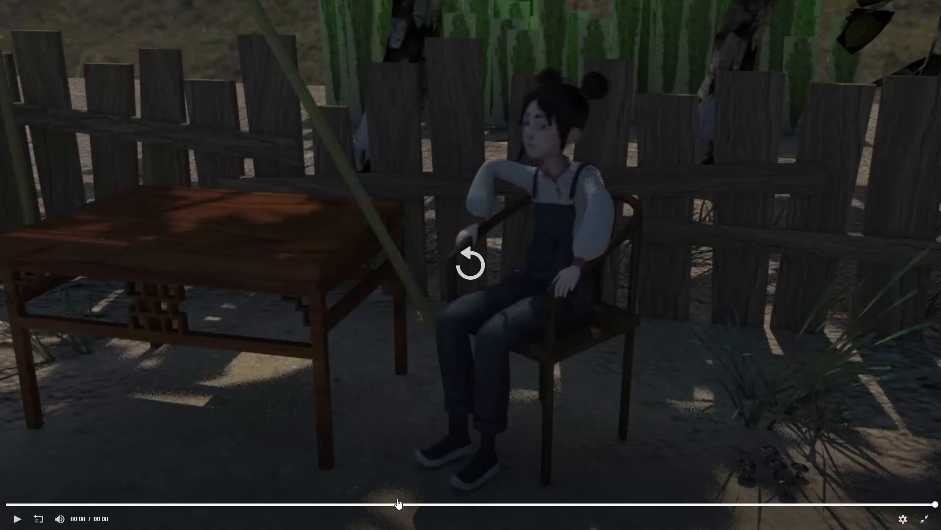
mouse_move(798, 506)
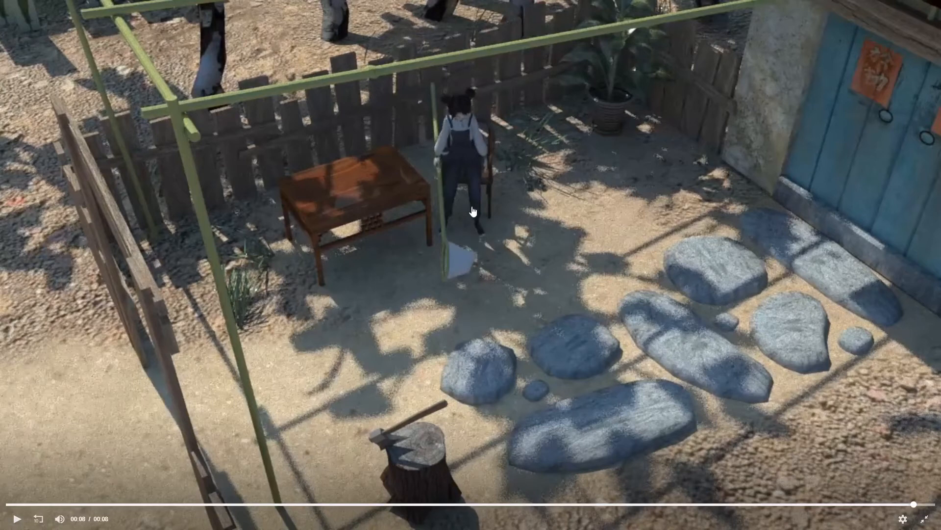
mouse_move(472, 224)
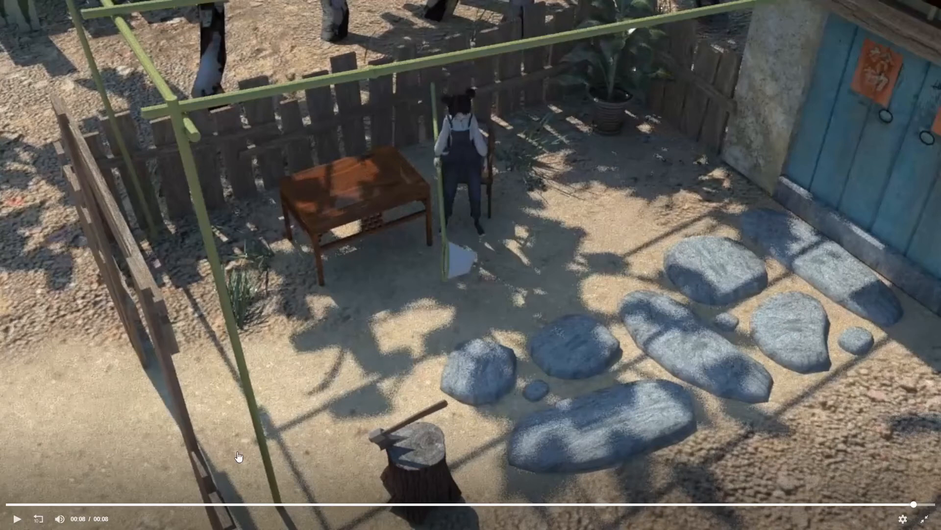
mouse_move(478, 189)
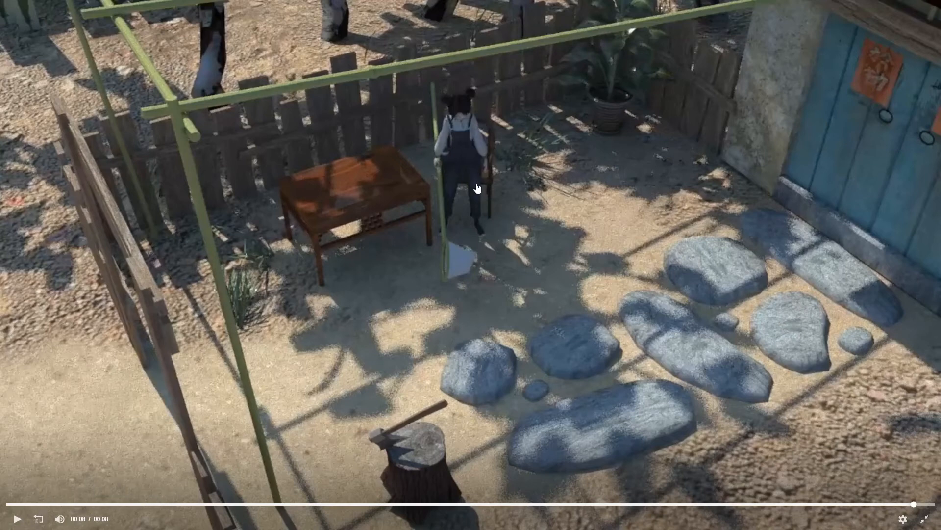
mouse_move(484, 220)
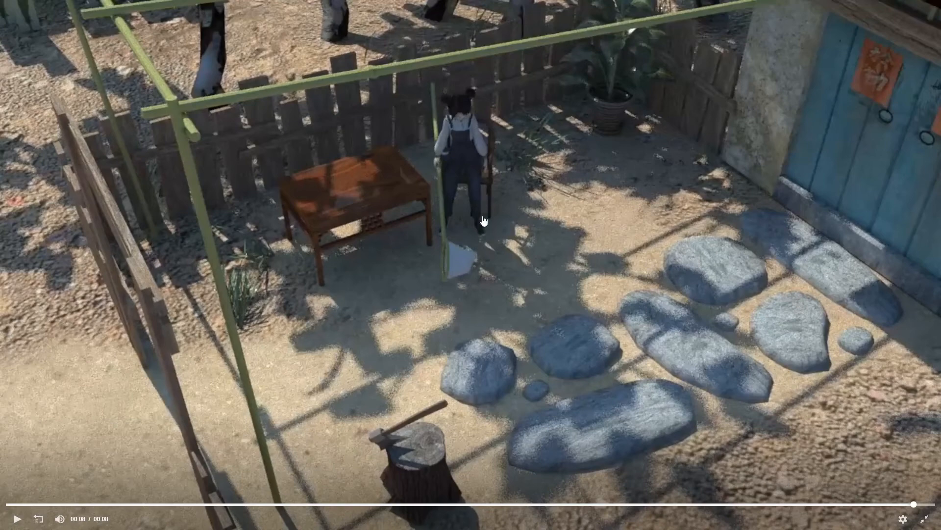
mouse_move(15, 518)
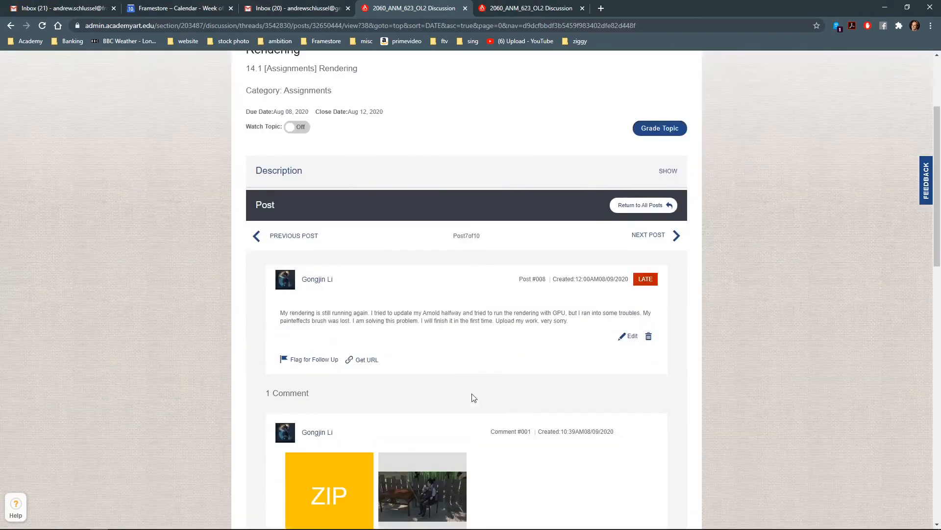
Scroll down the post to the Final_Anime_1 MP4 attachment
scroll(down, 3)
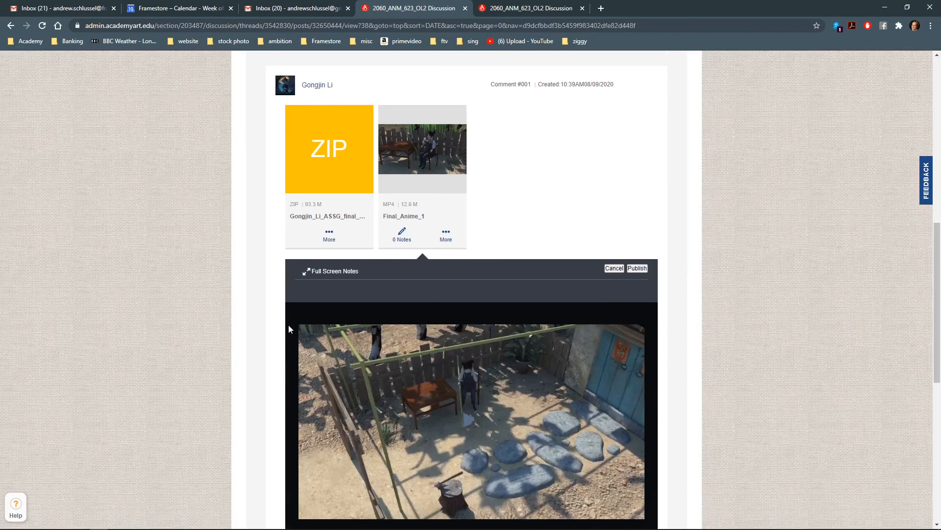
mouse_move(489, 216)
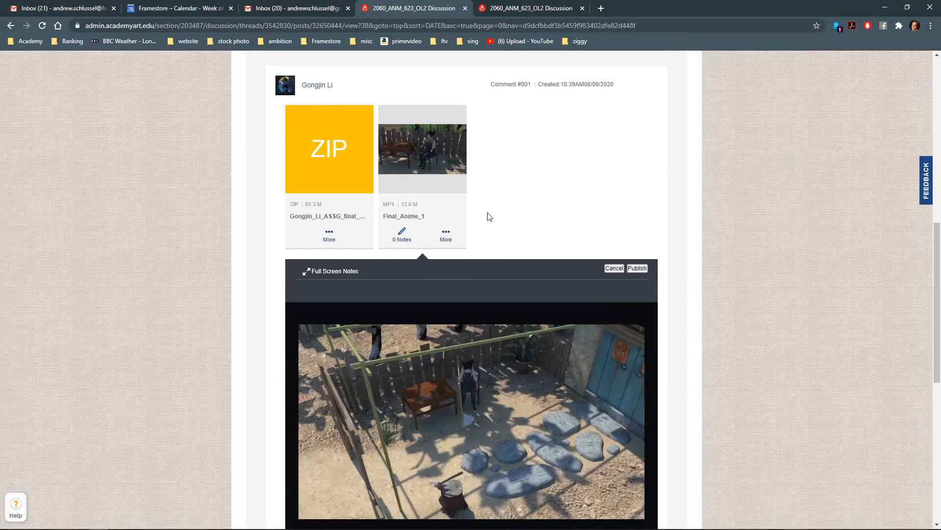